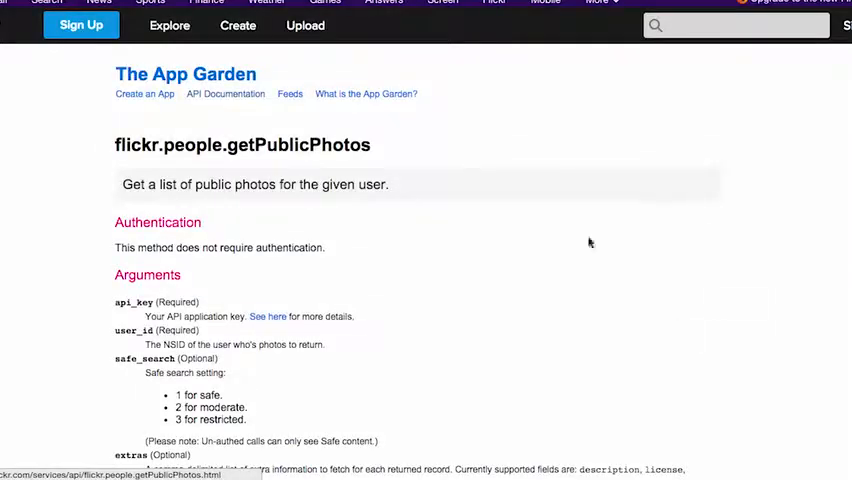
Reach the interactive API Explorer page for flickr.people.getPublicPhotos.
{"action": "scroll", "scroll_direction": "down", "scroll_amount": 3}
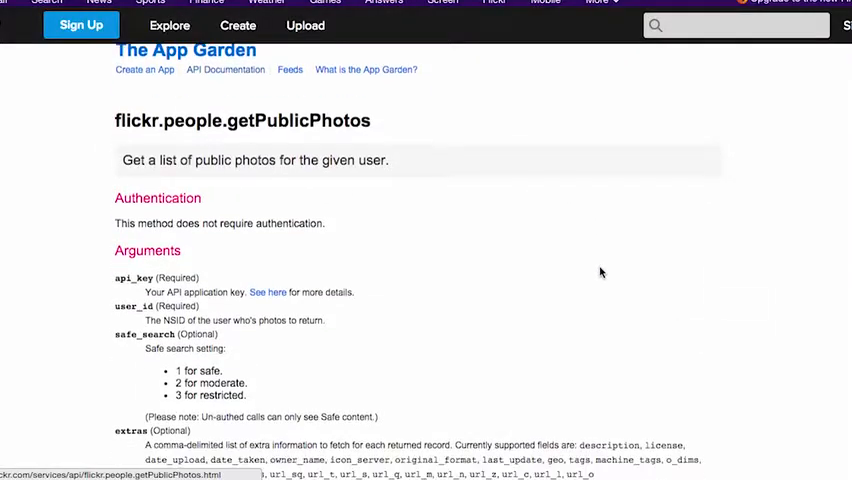
{"action": "scroll", "scroll_direction": "down", "scroll_amount": 3}
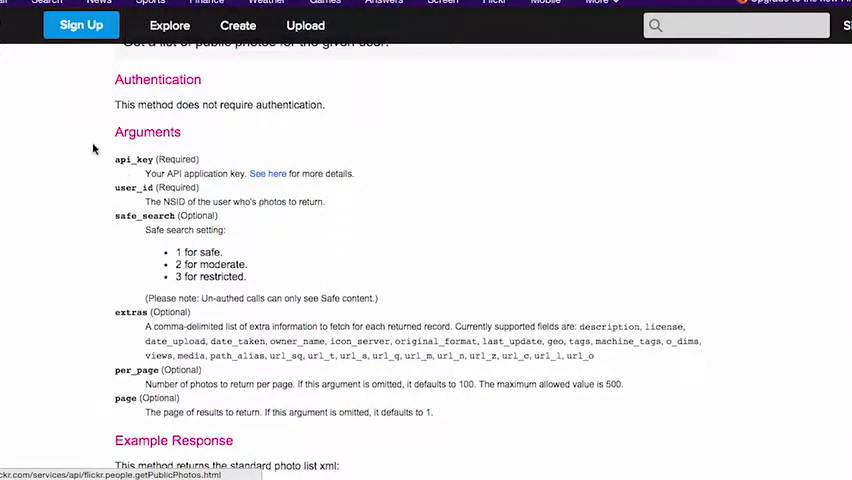
{"action": "mouse_move", "coordinate": [610, 172]}
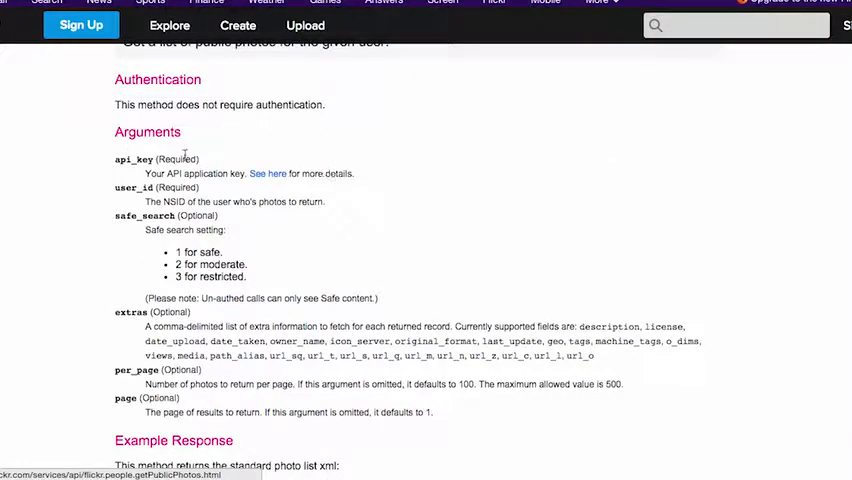
{"action": "double_click", "coordinate": [176, 160]}
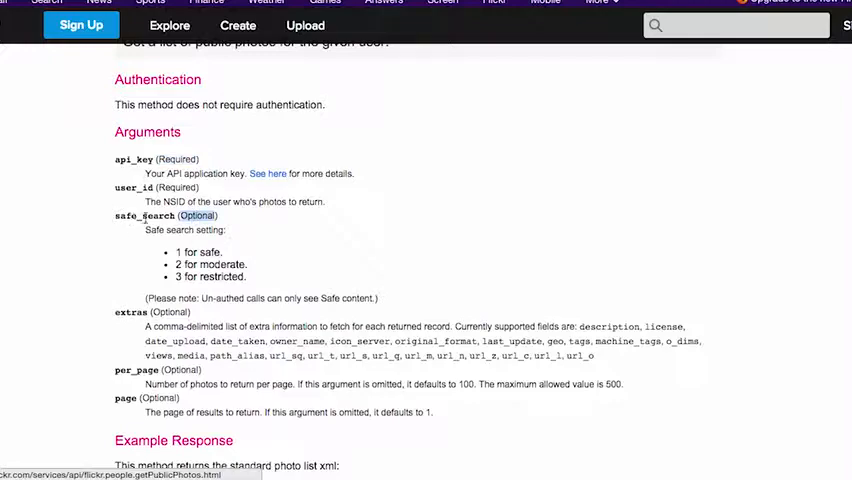
{"action": "scroll", "scroll_direction": "down", "scroll_amount": 3}
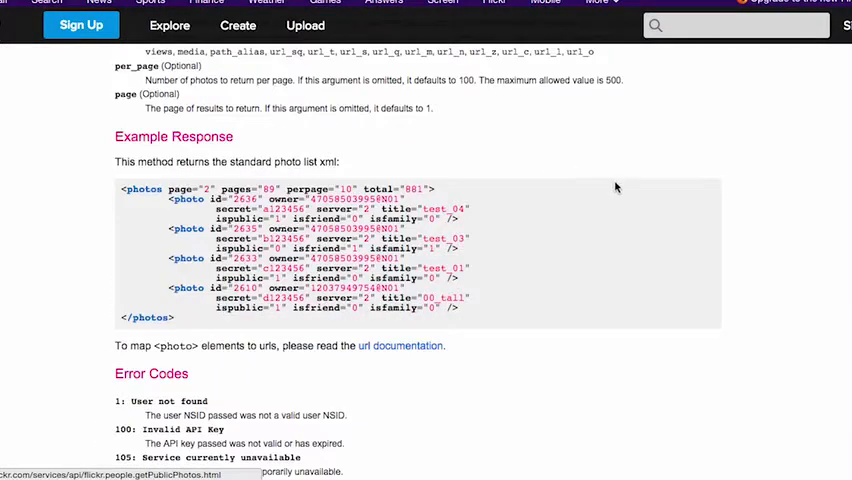
{"action": "scroll", "scroll_direction": "down", "scroll_amount": 3}
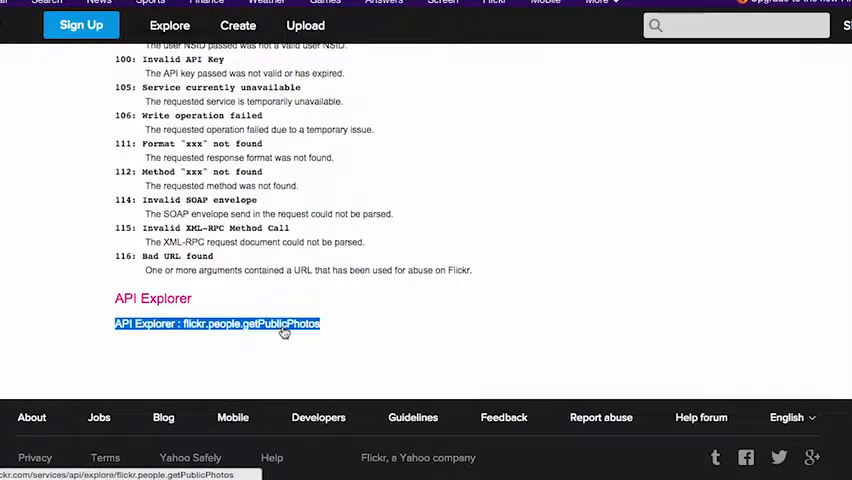
{"action": "left_click", "coordinate": [216, 324]}
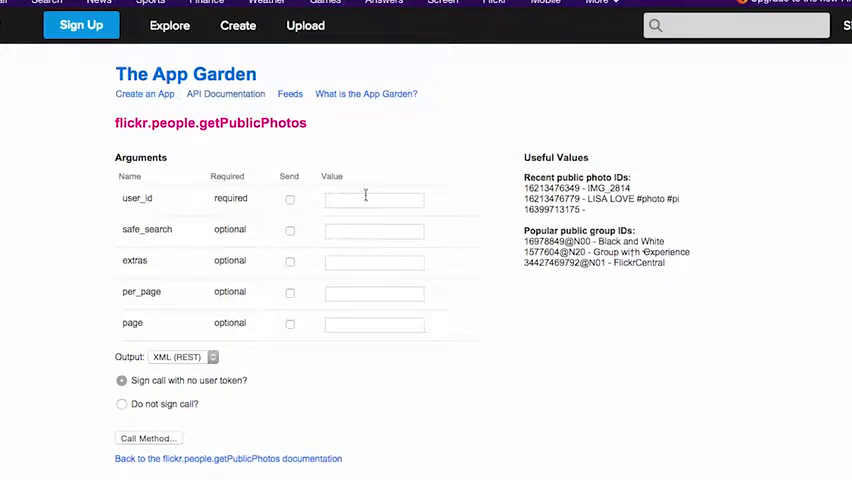
{"action": "left_click", "coordinate": [290, 200]}
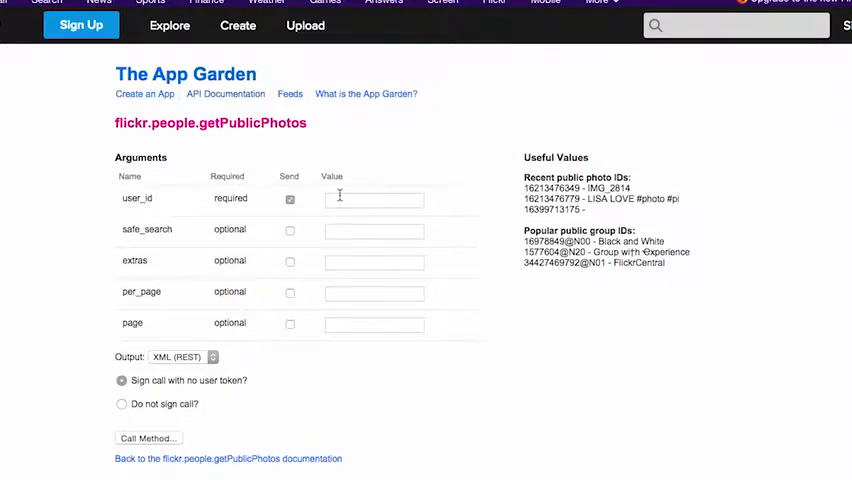
{"action": "type", "text": "128121881@N04"}
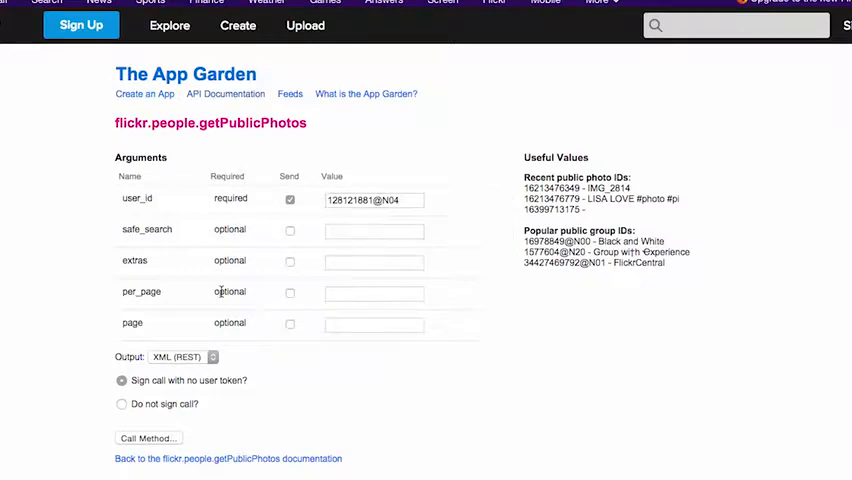
{"action": "left_click", "coordinate": [288, 260]}
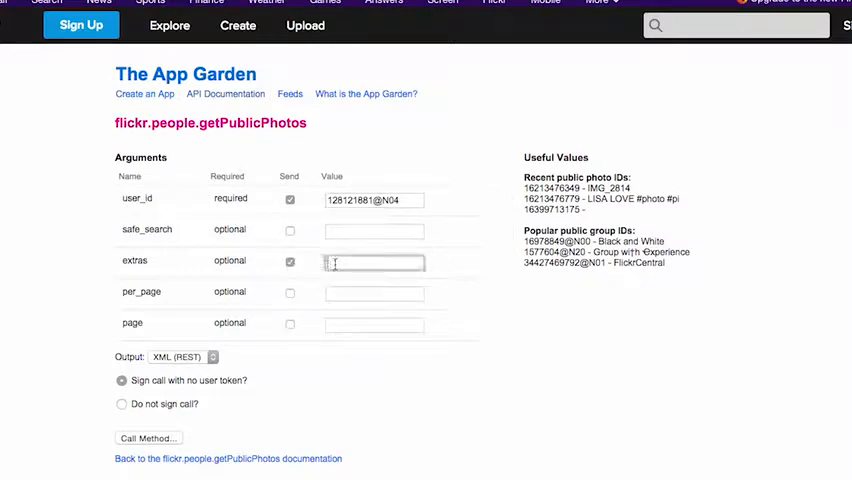
{"action": "type", "text": "url_m"}
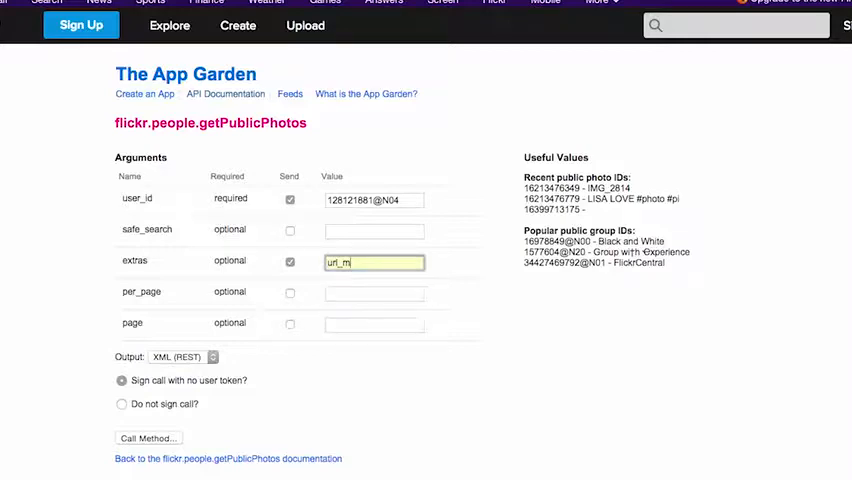
{"action": "mouse_move", "coordinate": [222, 278]}
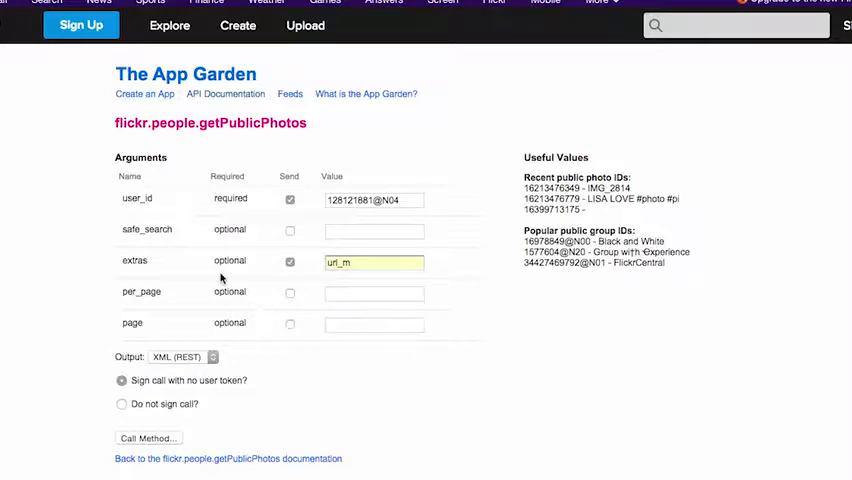
{"action": "scroll", "scroll_direction": "up", "scroll_amount": 3}
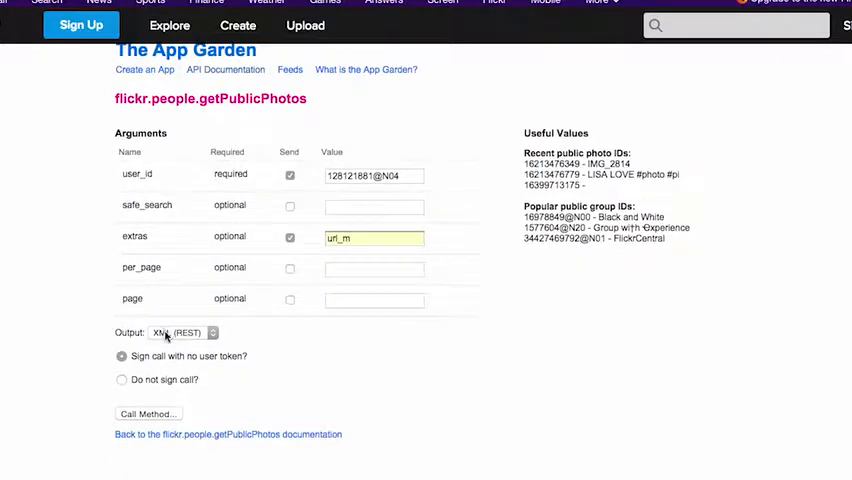
{"action": "left_click", "coordinate": [184, 332]}
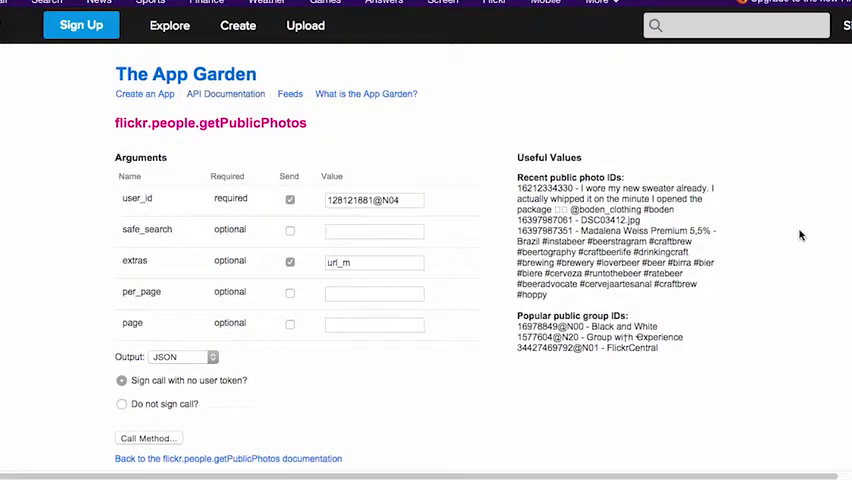
Run the getPublicPhotos call and select a photo's url_m link from the JSON response.
{"action": "left_click", "coordinate": [148, 438]}
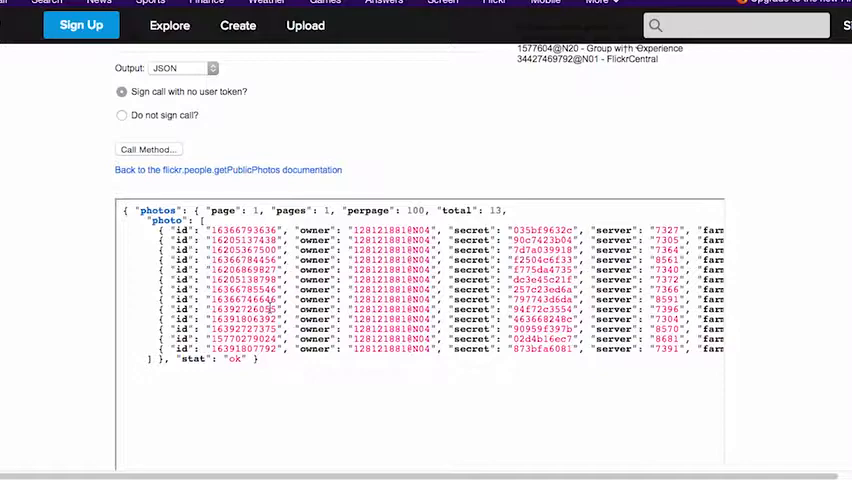
{"action": "scroll", "scroll_direction": "down", "scroll_amount": 3}
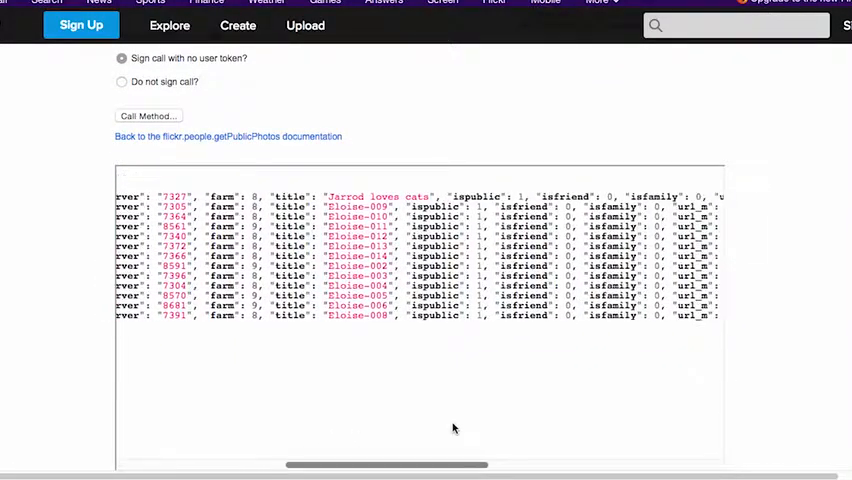
{"action": "scroll", "scroll_direction": "right", "scroll_amount": 3}
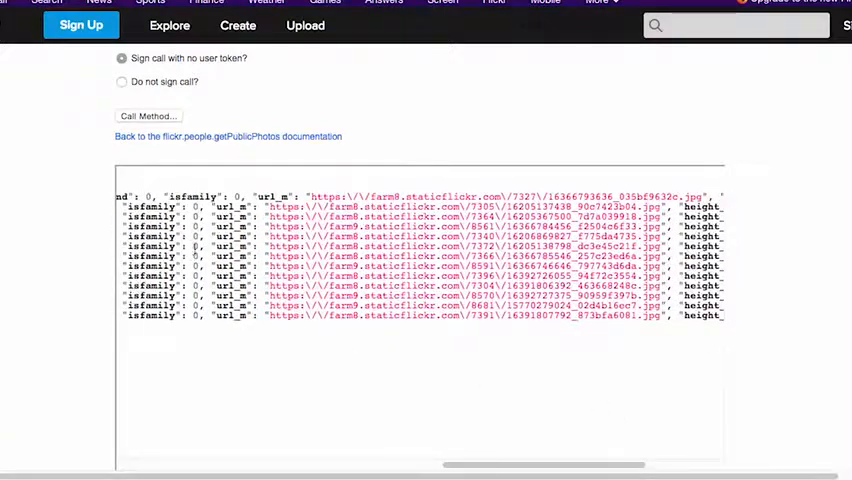
{"action": "double_click", "coordinate": [232, 256]}
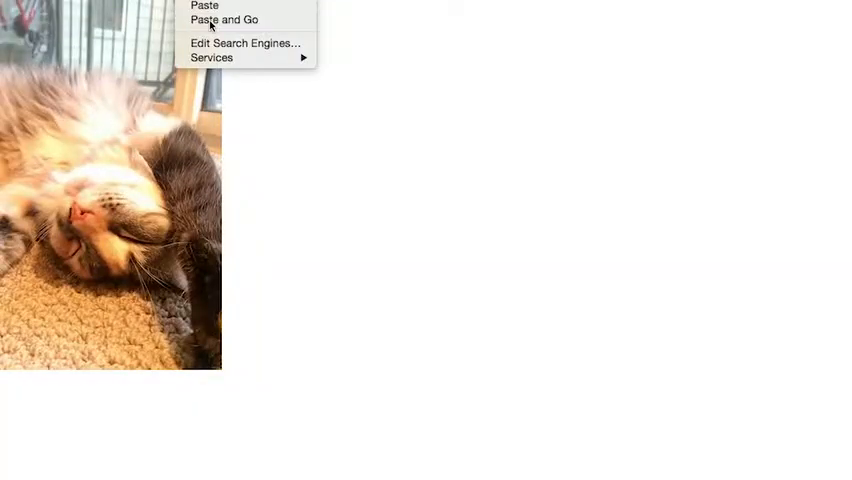
Load the generated REST request URL in its own tab and select the user ID in it.
{"action": "left_click", "coordinate": [222, 20]}
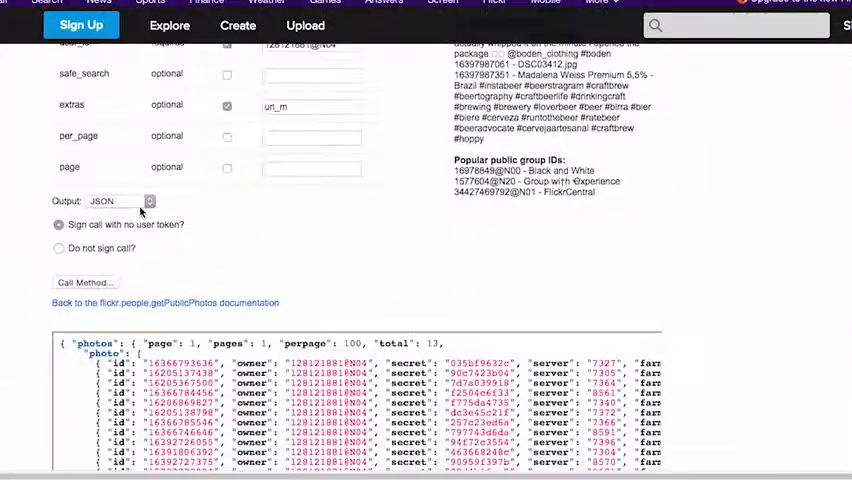
{"action": "scroll", "scroll_direction": "down", "scroll_amount": 3}
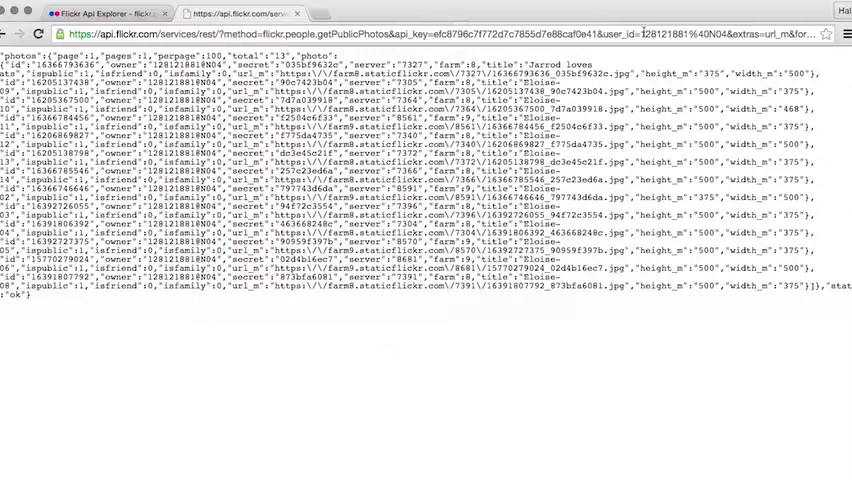
{"action": "double_click", "coordinate": [670, 32]}
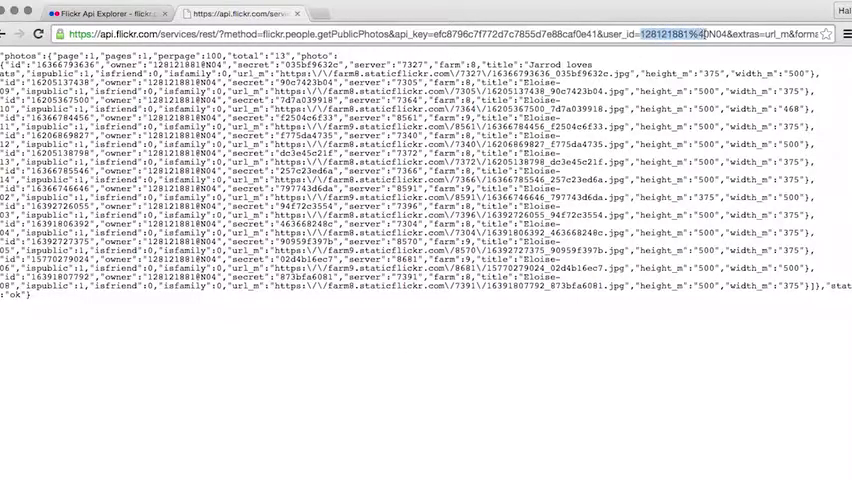